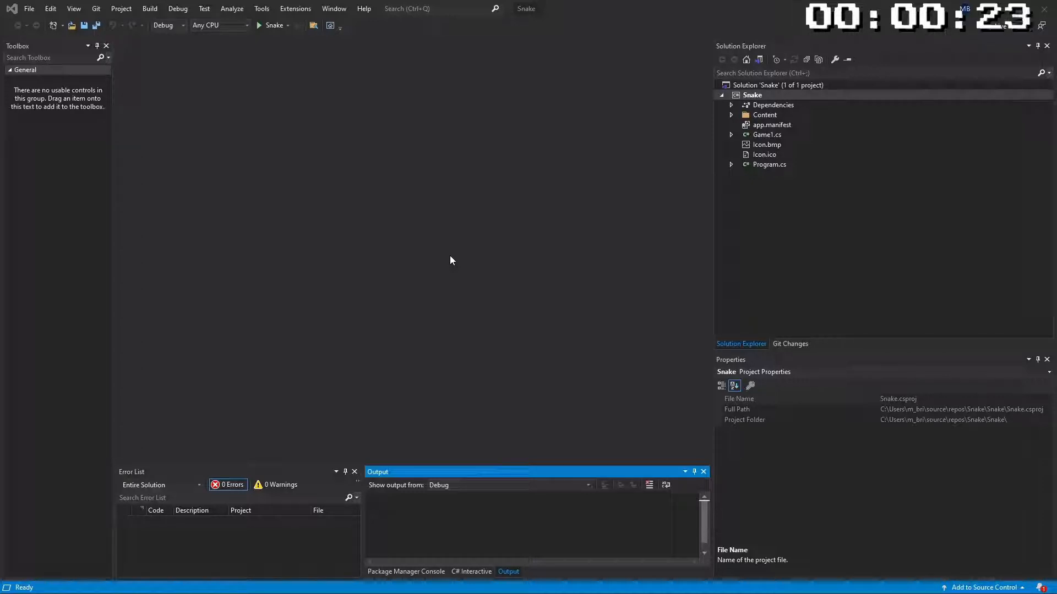
Open Game1.cs from Solution Explorer and scroll through its code
{"action": "double_click", "coordinate": [766, 134]}
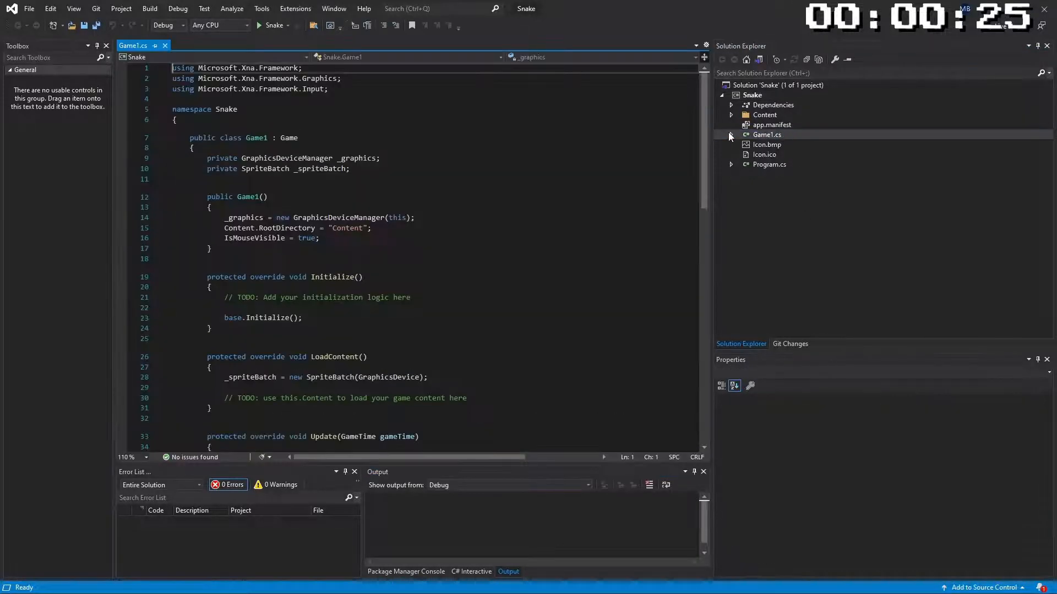
{"action": "scroll", "scroll_direction": "down", "scroll_amount": 3}
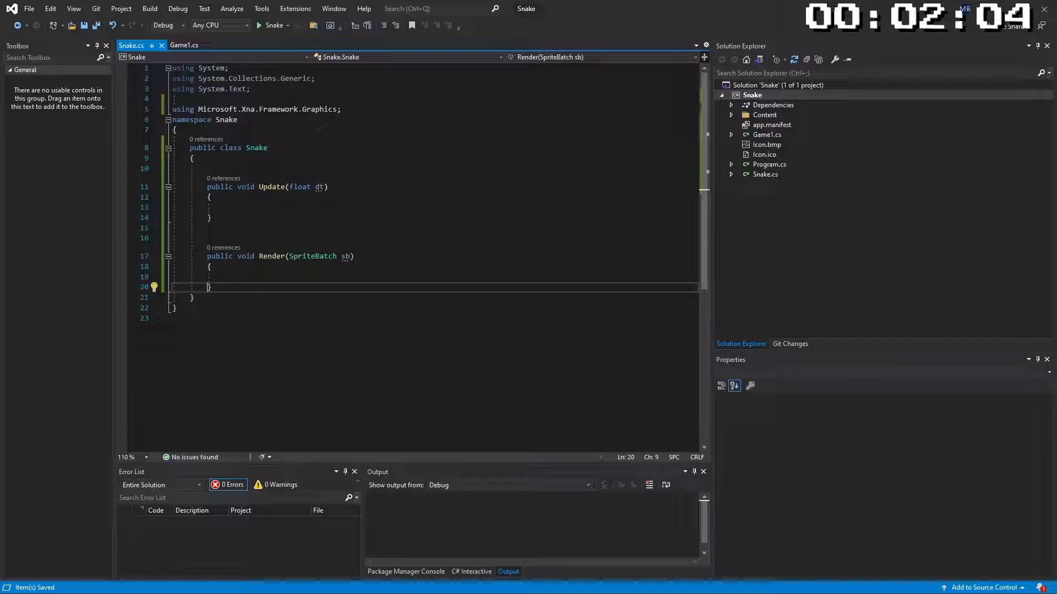
Add the field 'public List<Point> Body = new List<Point>();' to the Snake class
{"action": "type", "text": "public List<Point> Body = new List<Point>();"}
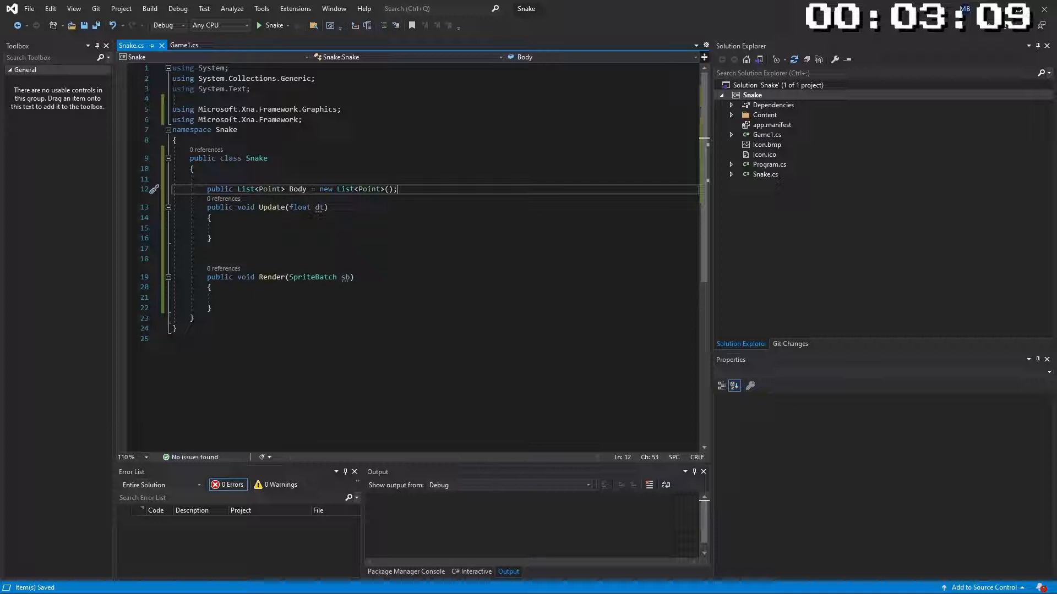
In LoadContent, fill the 1×1 planeTexture with SetData<Color>(new Color[] { Color.White })
{"action": "left_click", "coordinate": [183, 45]}
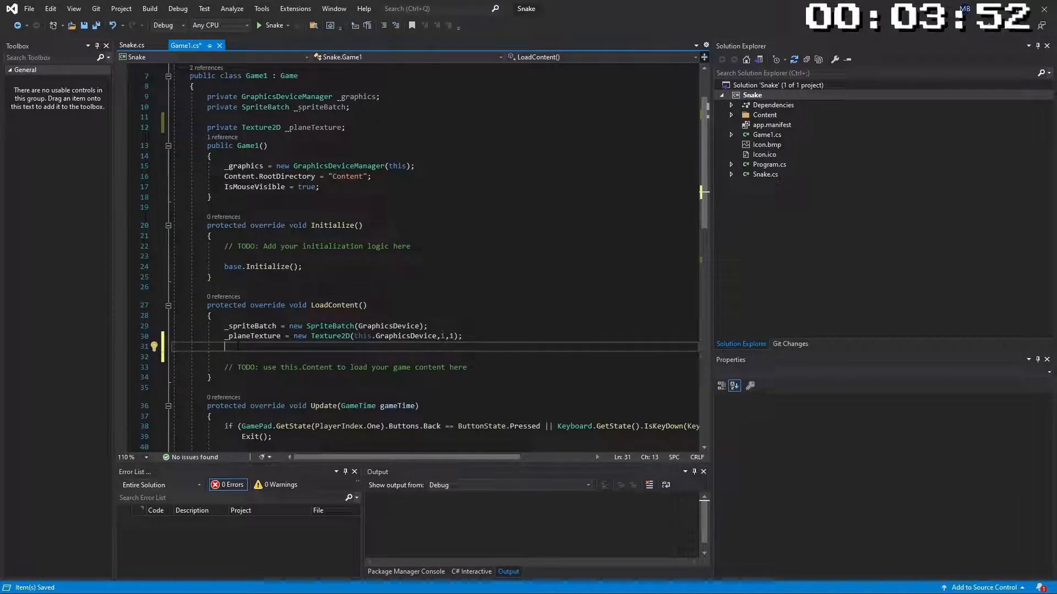
{"action": "type", "text": "1"}
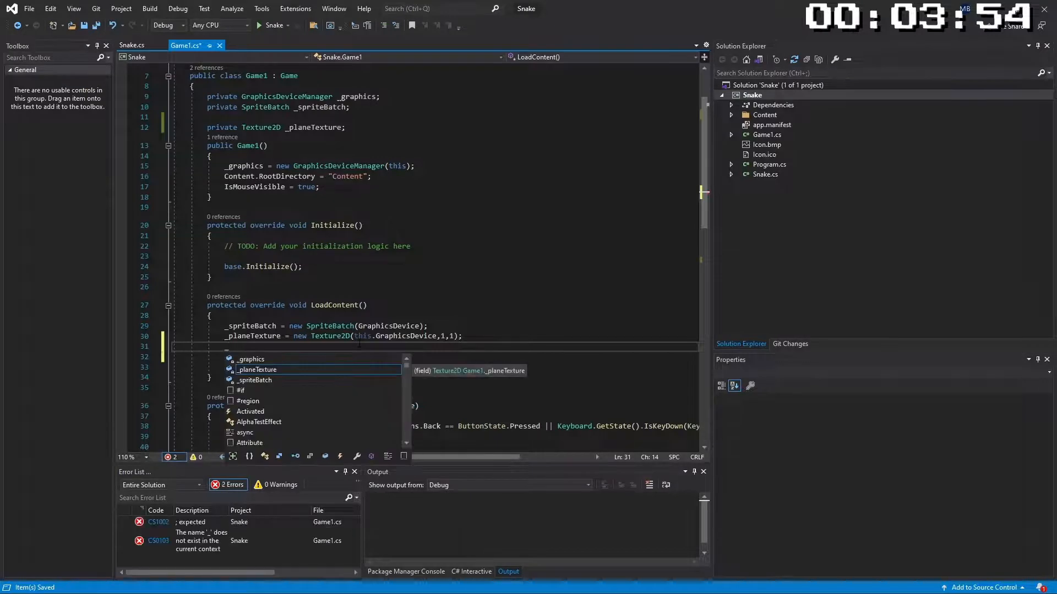
{"action": "type", "text": "planeTexture"}
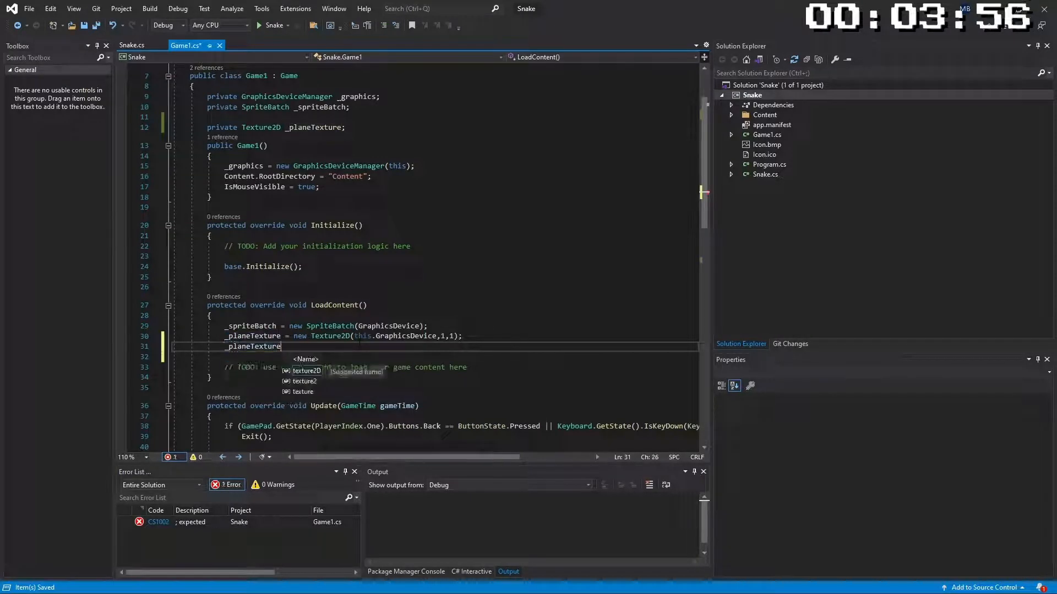
{"action": "type", "text": ".set"}
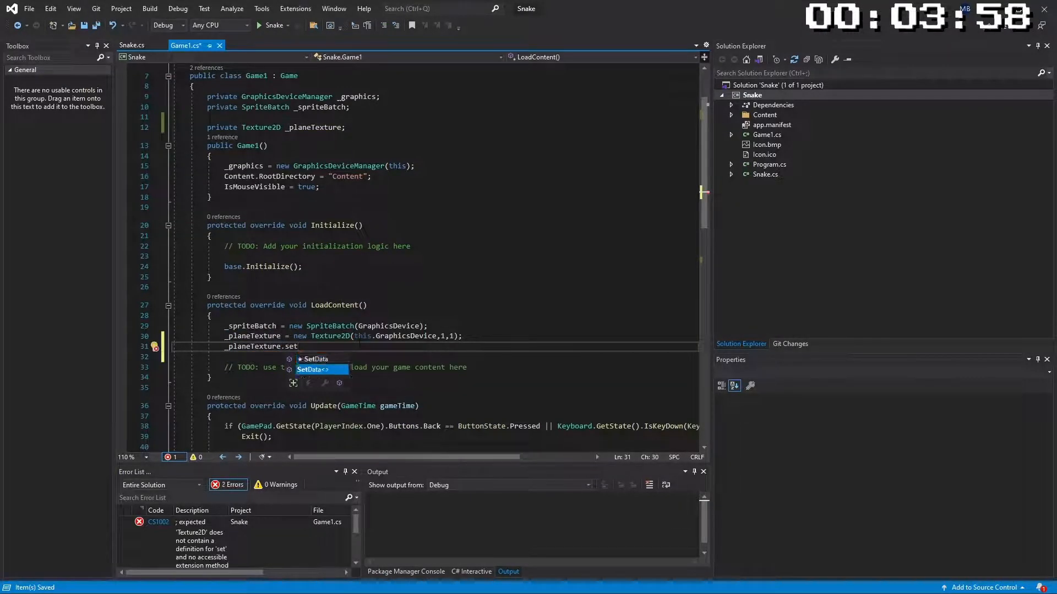
{"action": "type", "text": "Data<color>"}
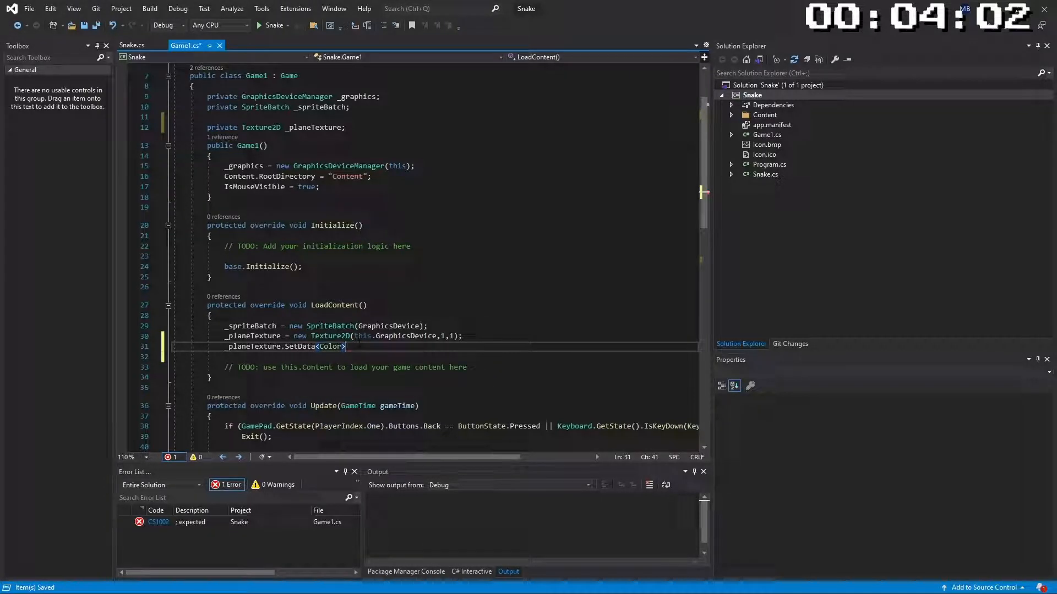
{"action": "type", "text": "()"}
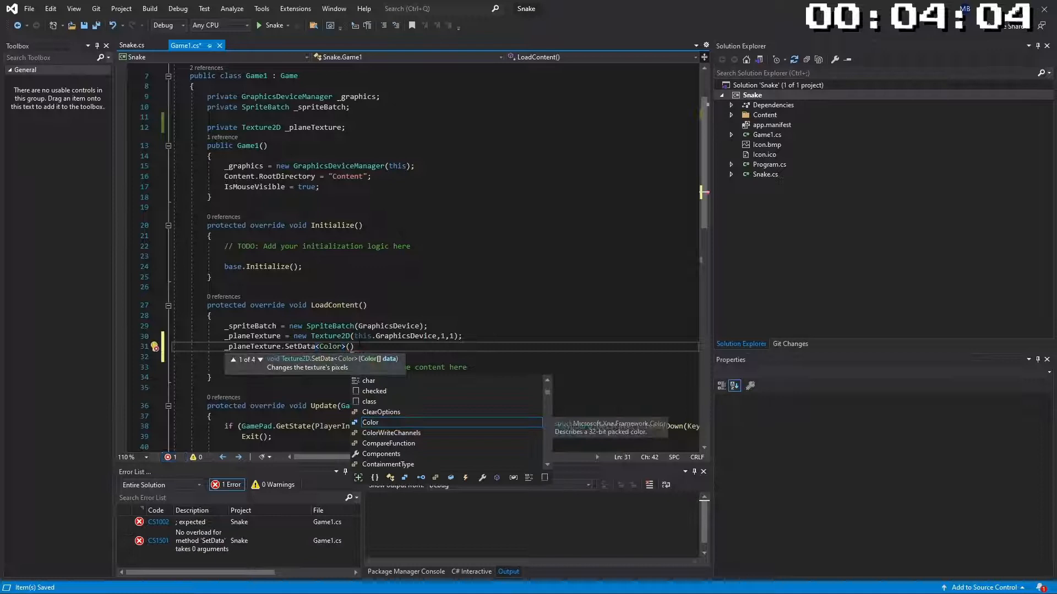
{"action": "type", "text": "new"}
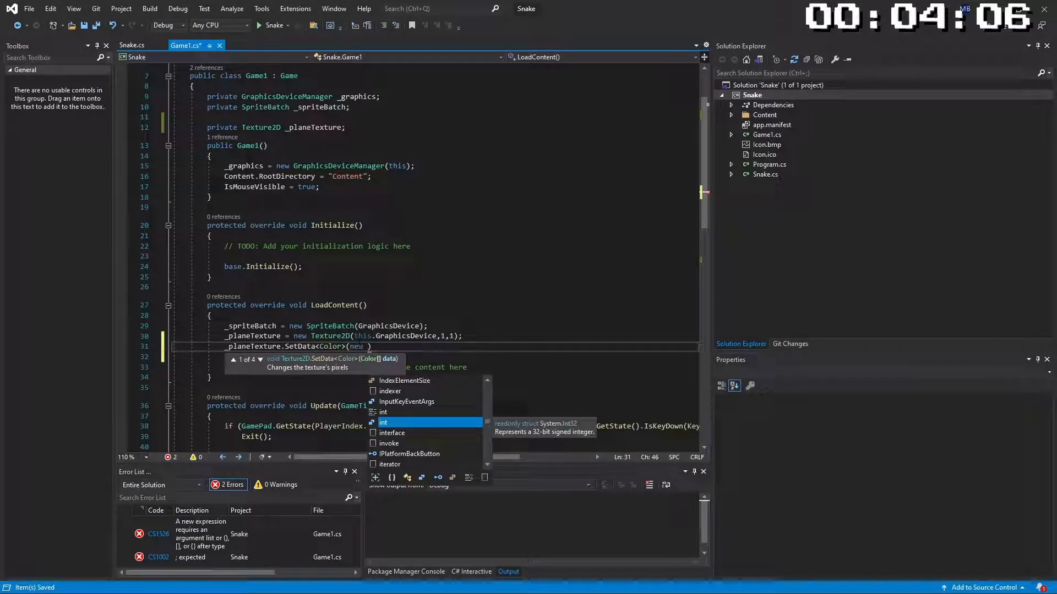
{"action": "type", "text": "cool"}
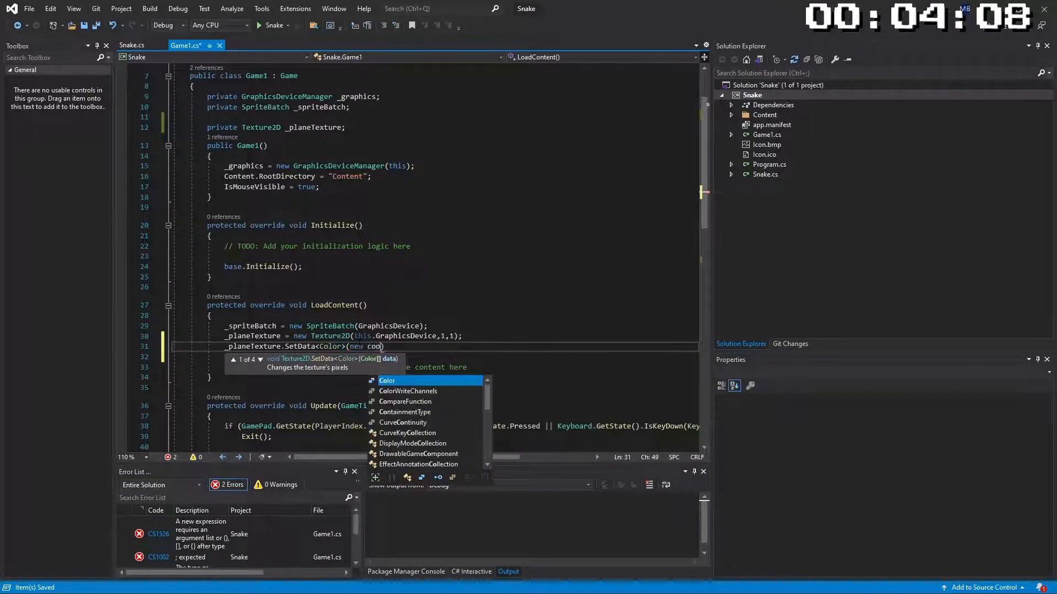
{"action": "type", "text": "Color[] {co"}
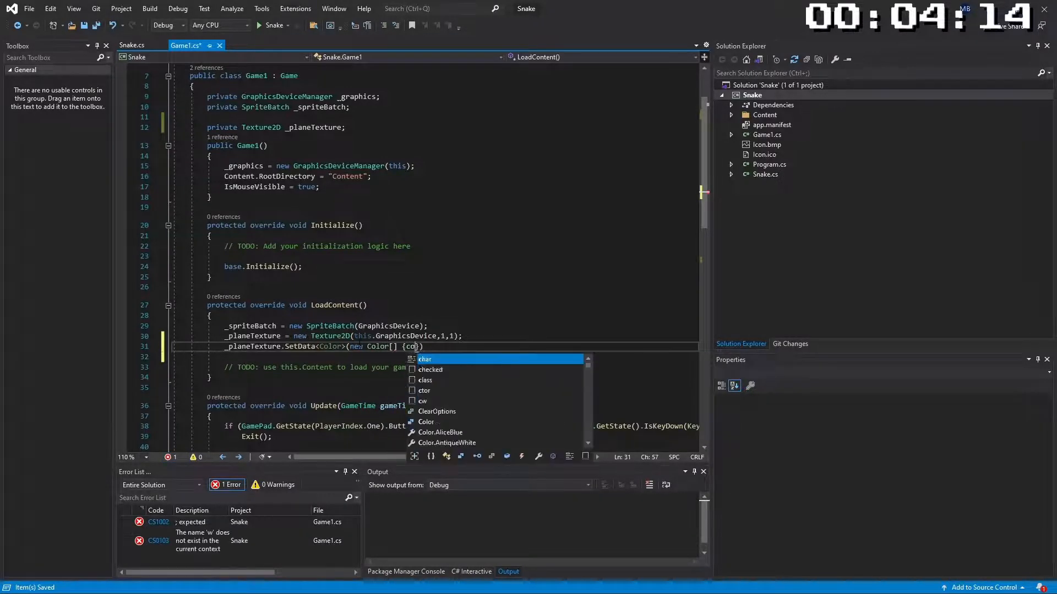
{"action": "type", "text": "Color.white})"}
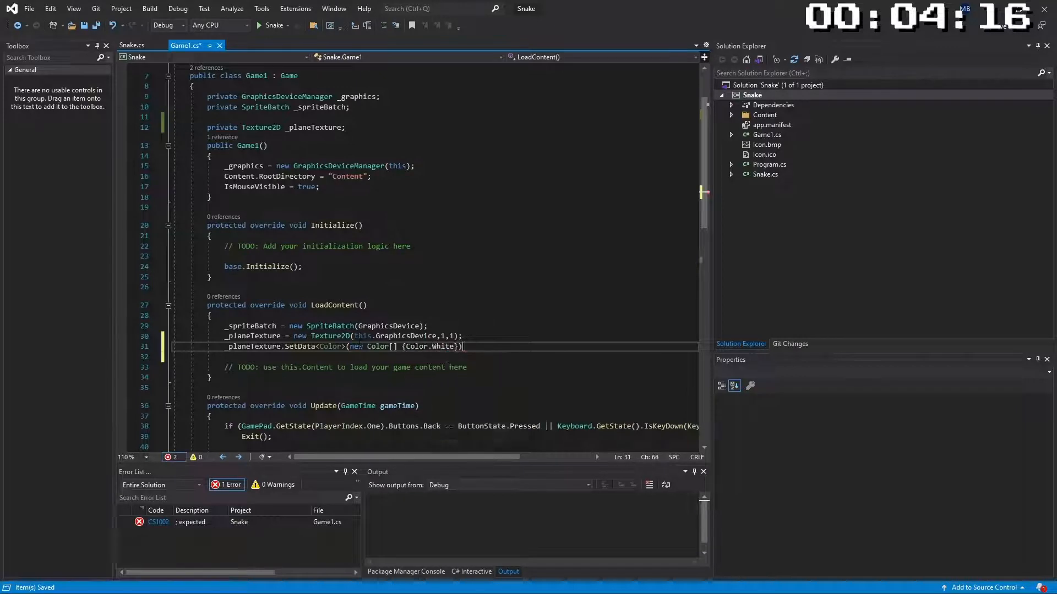
{"action": "type", "text": ");"}
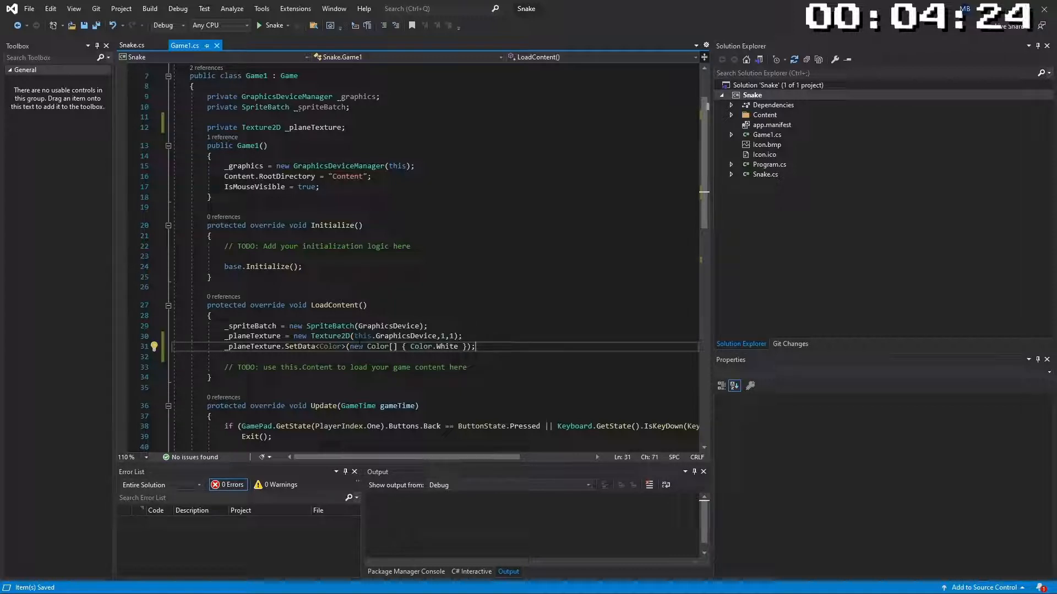
Write a public Snake() constructor whose loop adds four Points to Body, then return to Game1.cs
{"action": "left_click", "coordinate": [132, 45]}
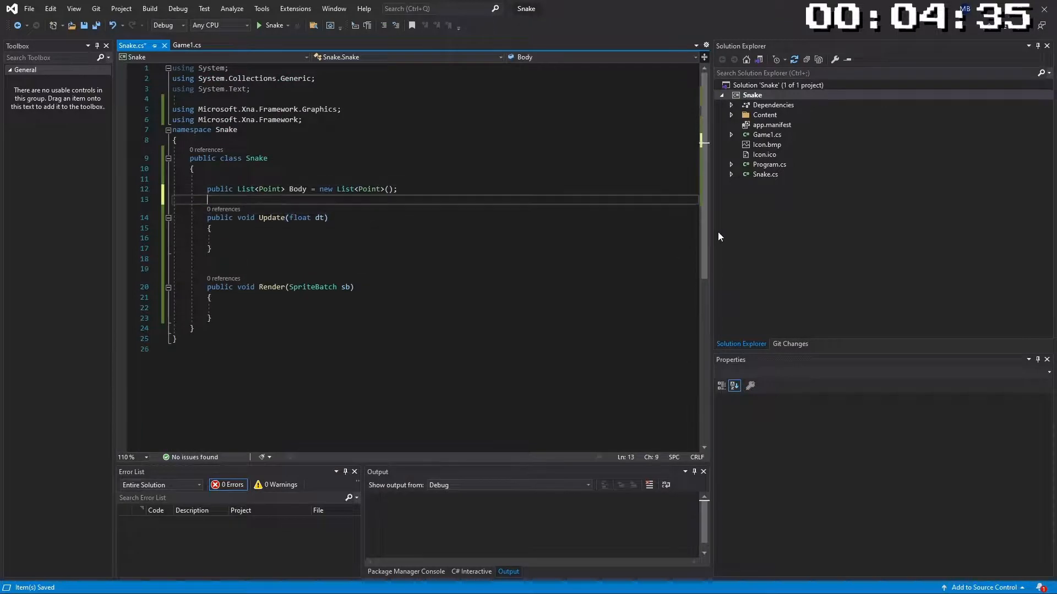
{"action": "type", "text": "public s"}
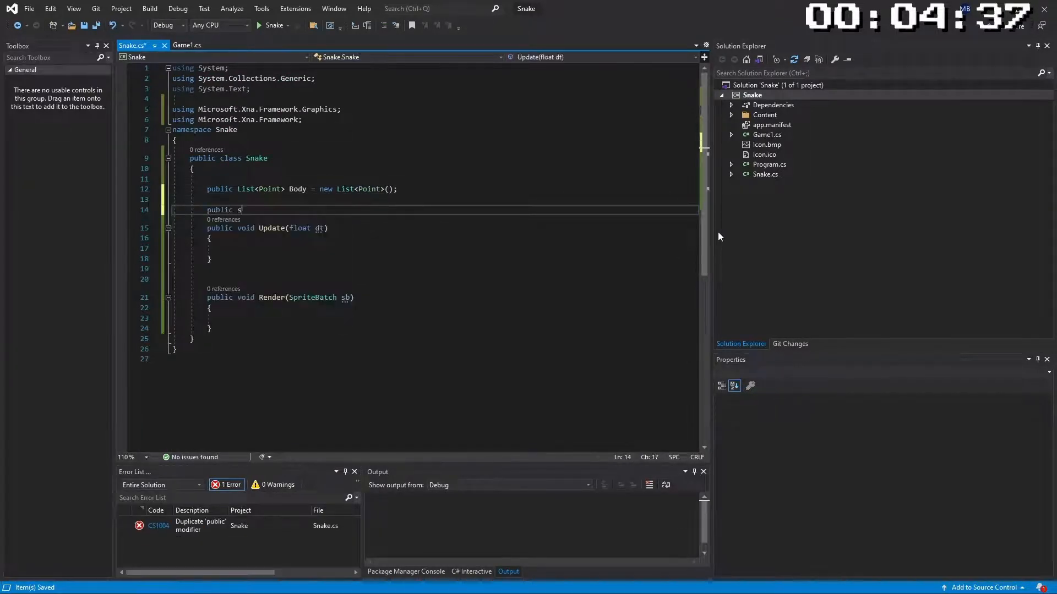
{"action": "type", "text": "nake()"}
{"action": "type", "text": "Body.Add(new Point(10, 10 - i));"}
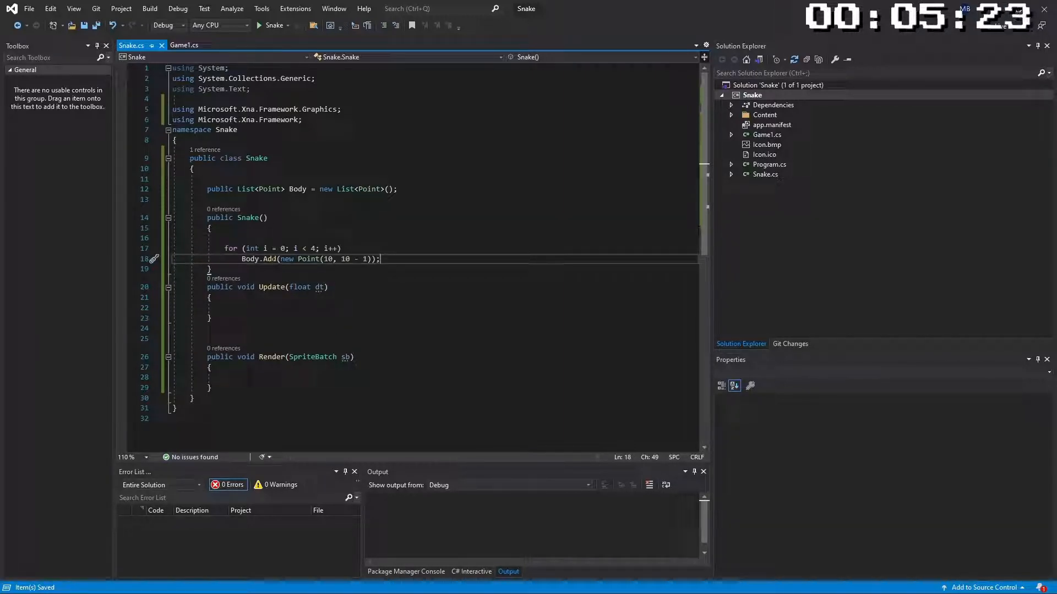
{"action": "double_click", "coordinate": [268, 258]}
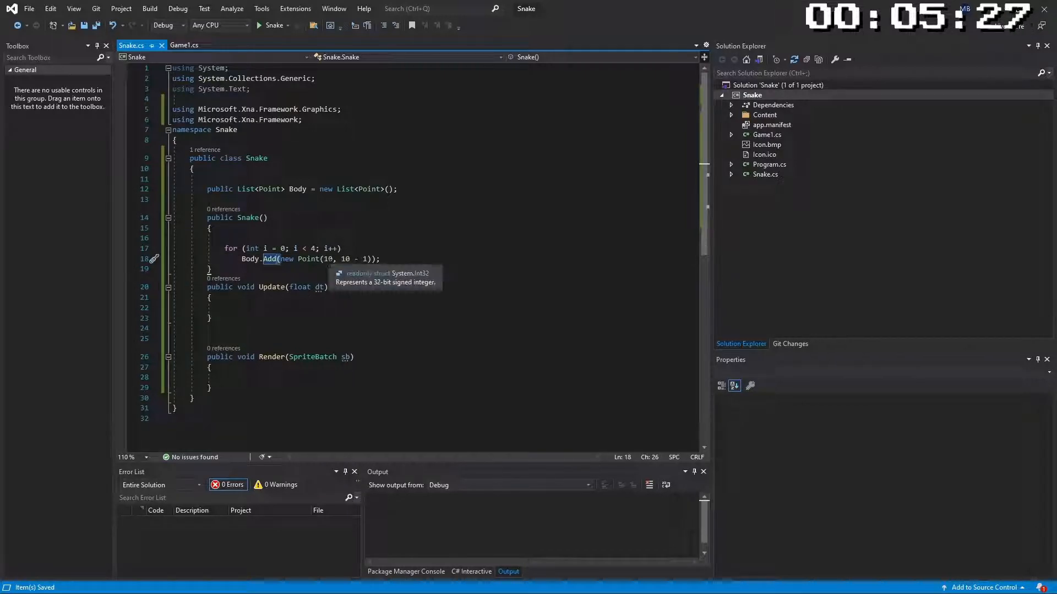
{"action": "left_click", "coordinate": [183, 45]}
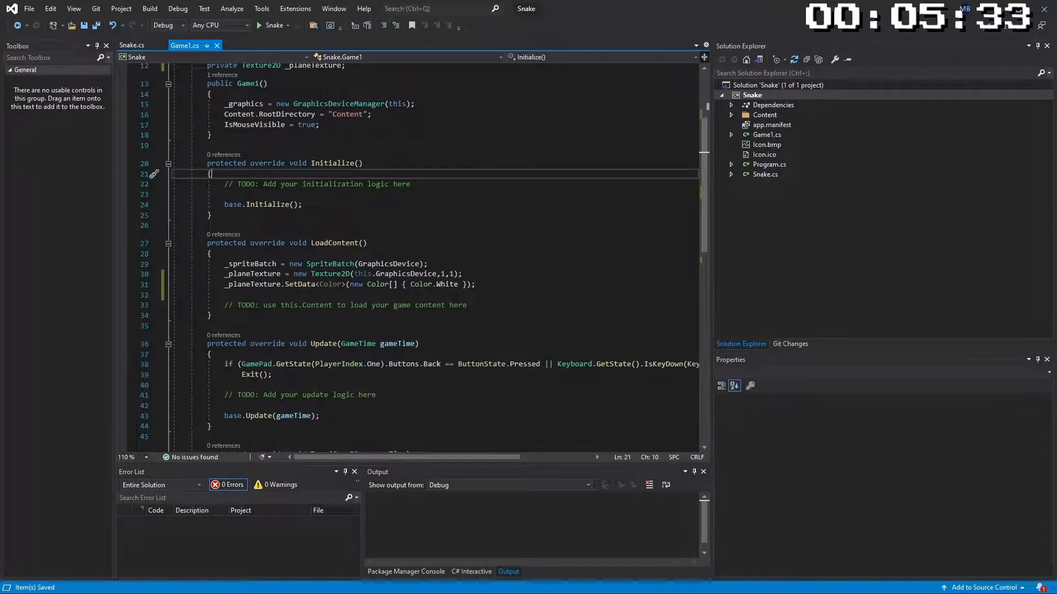
Edit Game1's Initialize method to set the back buffer to 1280×720
{"action": "left_click", "coordinate": [357, 284]}
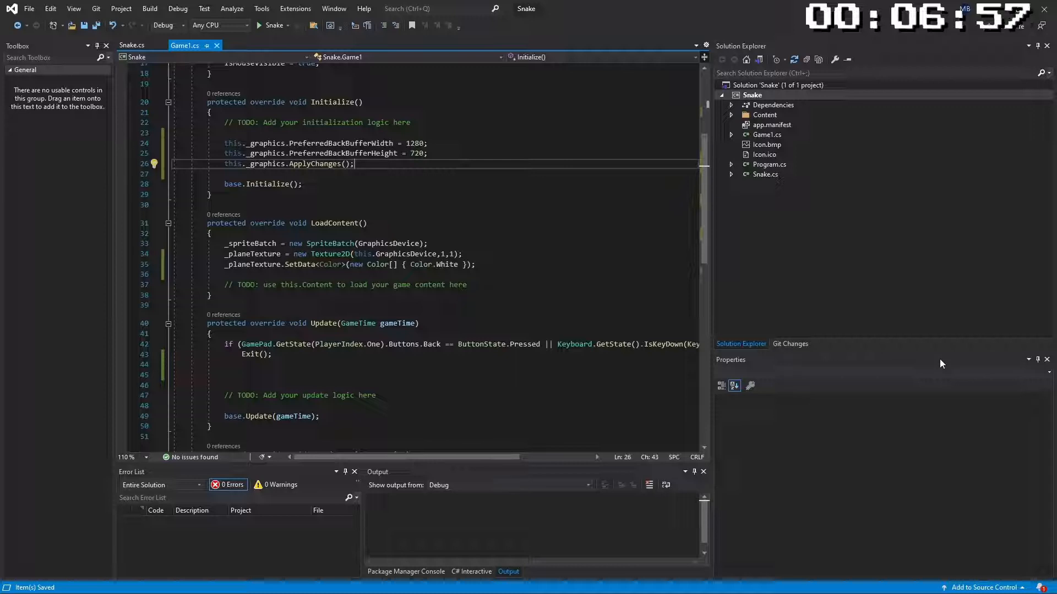
Run the game with Start to check the light-blue grid
{"action": "left_click", "coordinate": [273, 24]}
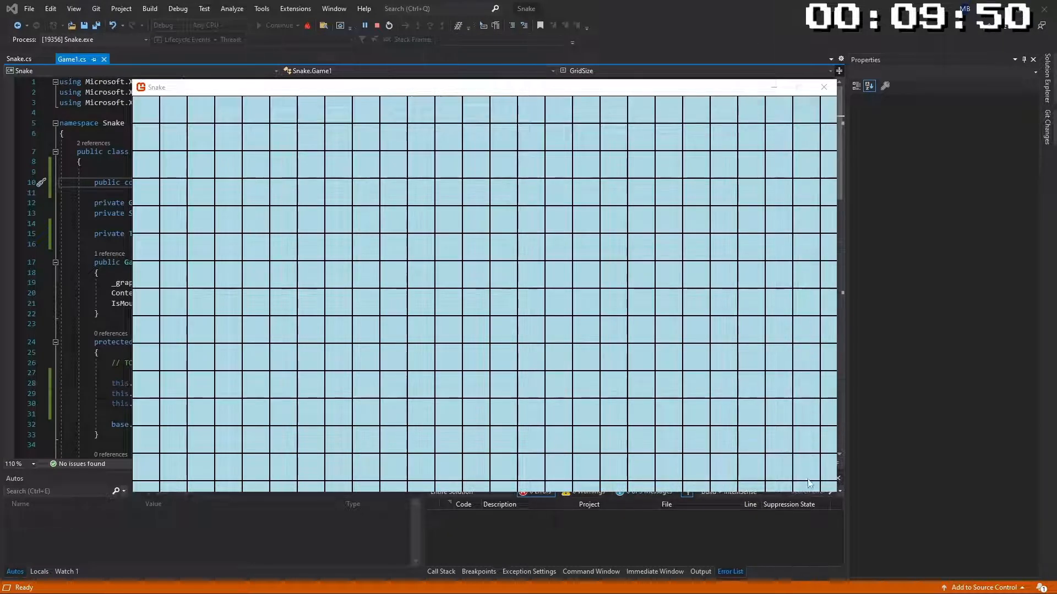
{"action": "mouse_move", "coordinate": [406, 164]}
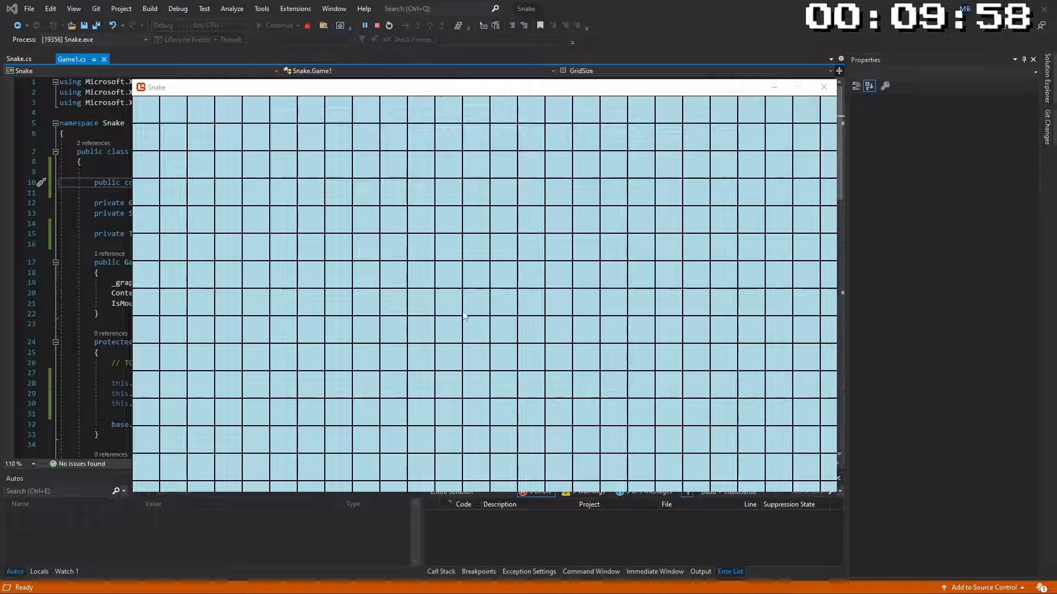
{"action": "mouse_move", "coordinate": [490, 336]}
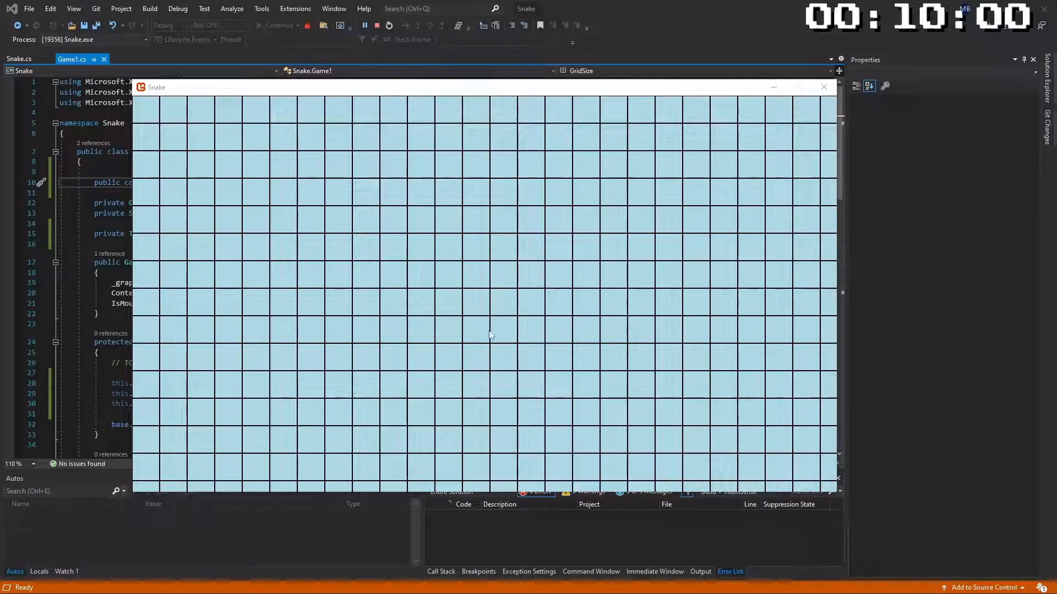
{"action": "mouse_move", "coordinate": [534, 306]}
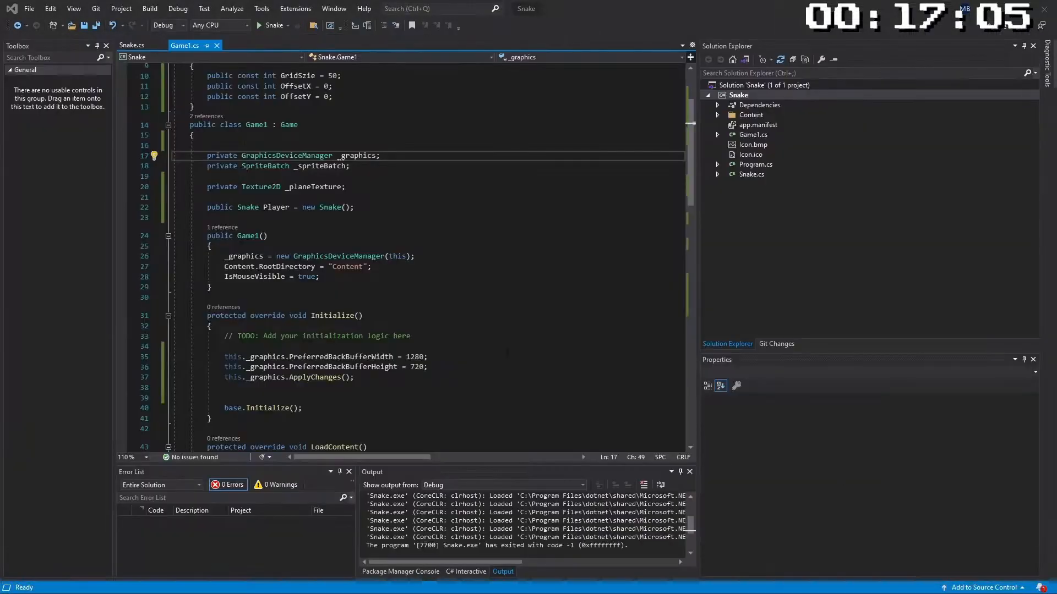
Open the Snake class code to write the upward movement logic
{"action": "left_click", "coordinate": [251, 207]}
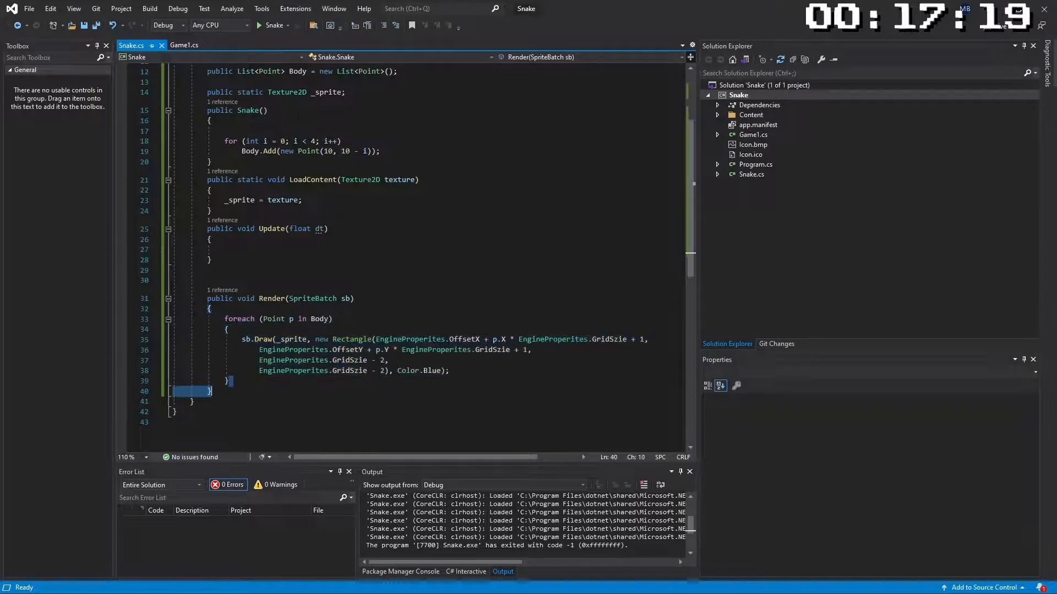
{"action": "left_click", "coordinate": [273, 25]}
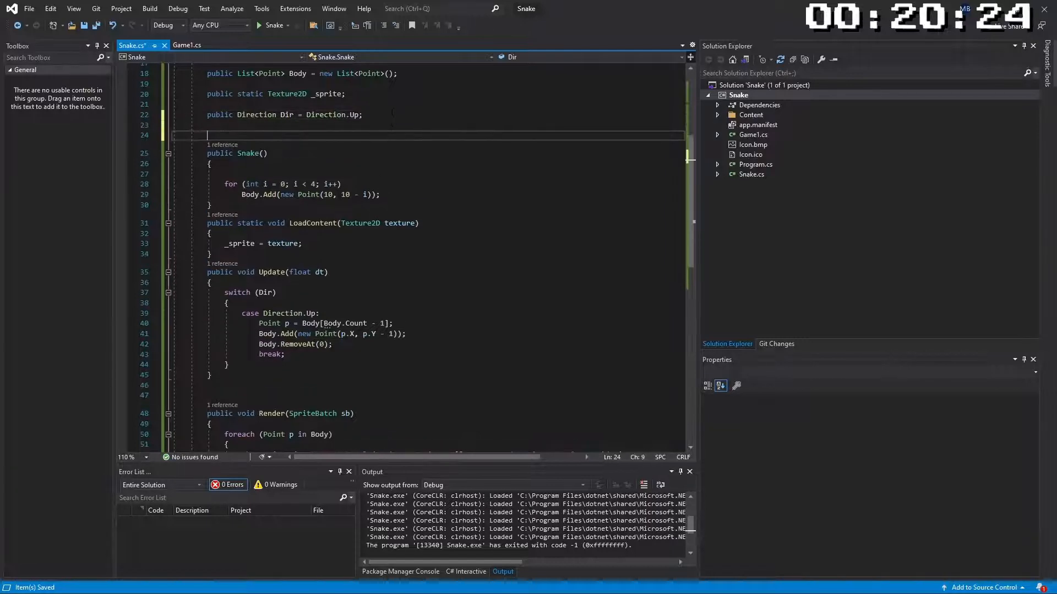
Add a public float Speed field initialized to 2f in the Snake class
{"action": "type", "text": "public float"}
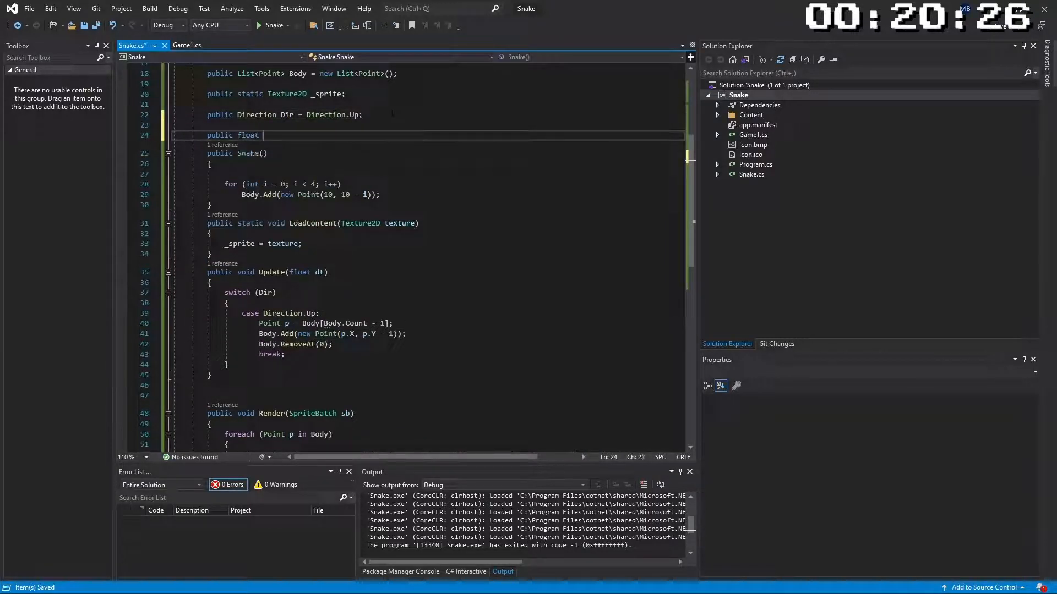
{"action": "type", "text": "Speed;"}
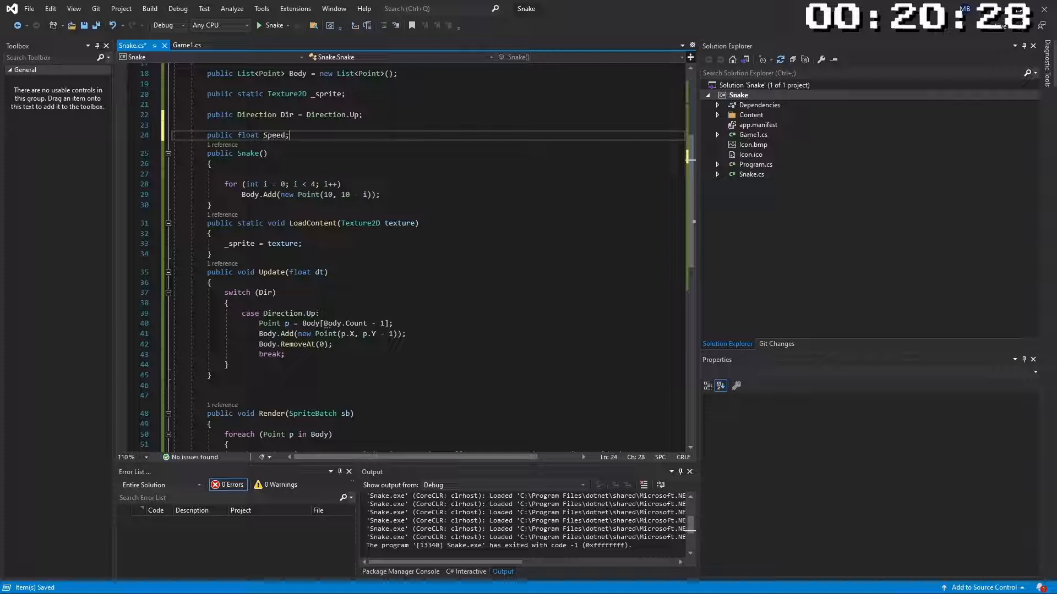
{"action": "left_click", "coordinate": [286, 135]}
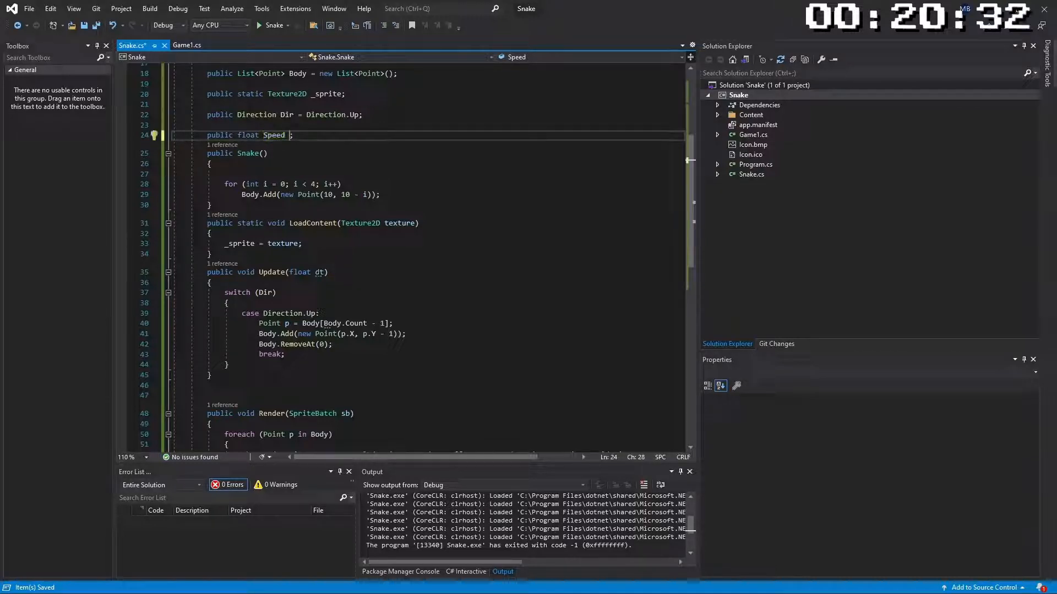
{"action": "type", "text": "= 2;"}
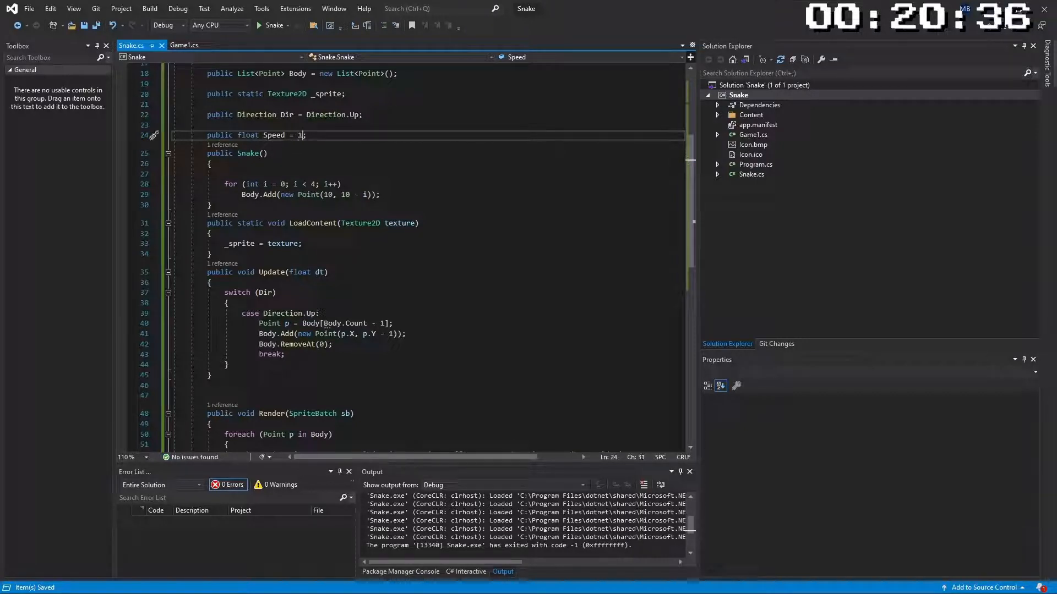
{"action": "type", "text": "f"}
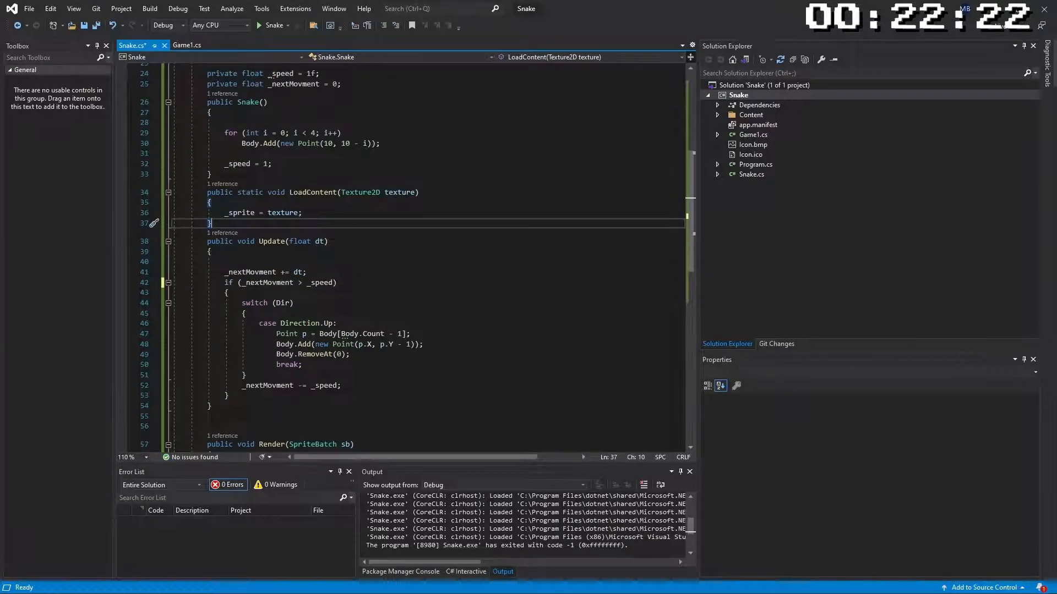
{"action": "mouse_move", "coordinate": [1048, 191]}
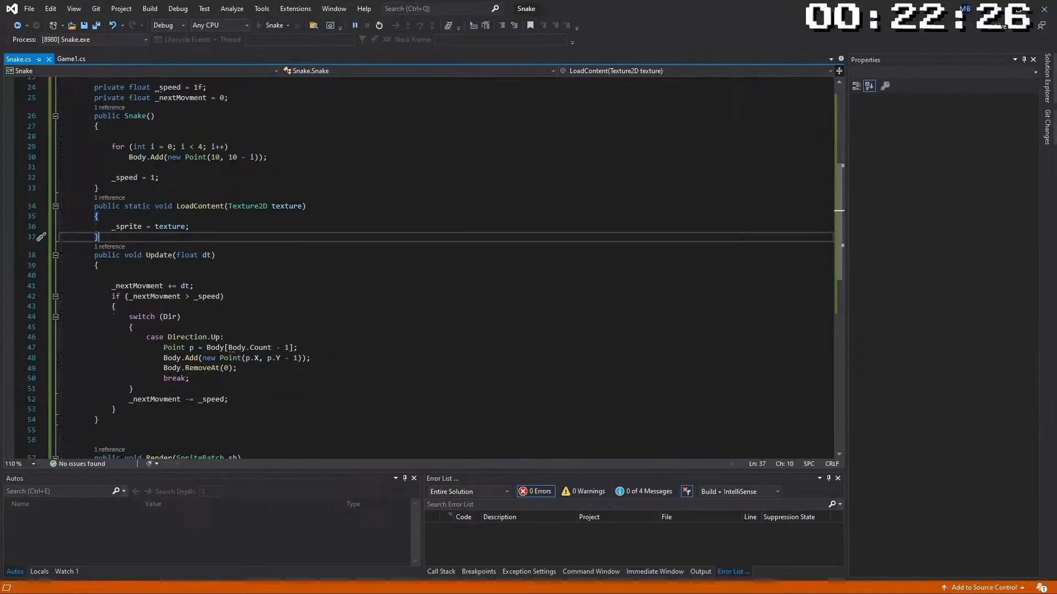
Run the game to watch the blue snake move, then close its window
{"action": "left_click", "coordinate": [312, 25]}
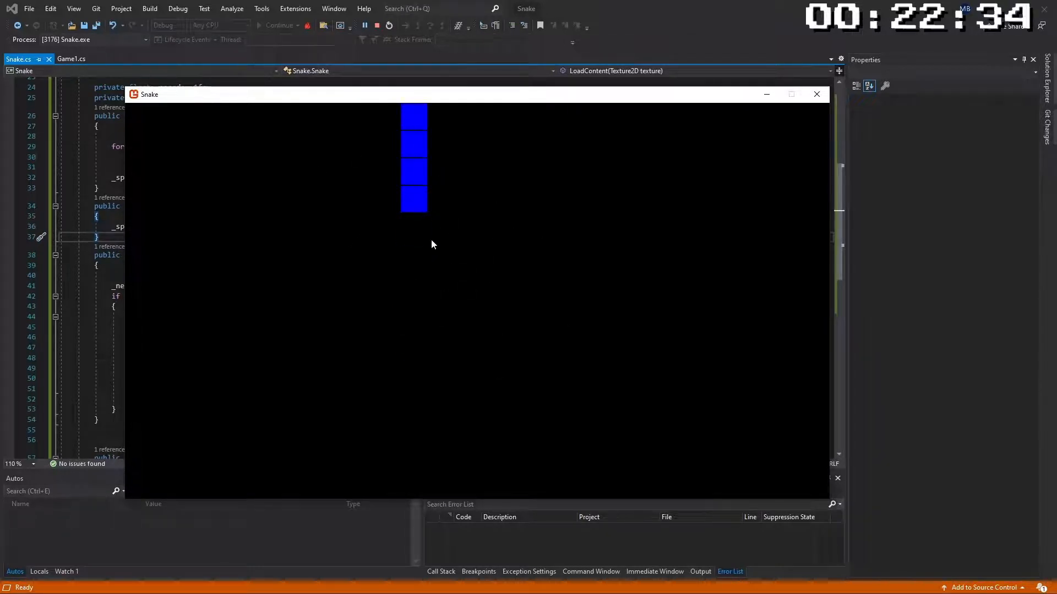
{"action": "left_click", "coordinate": [817, 94]}
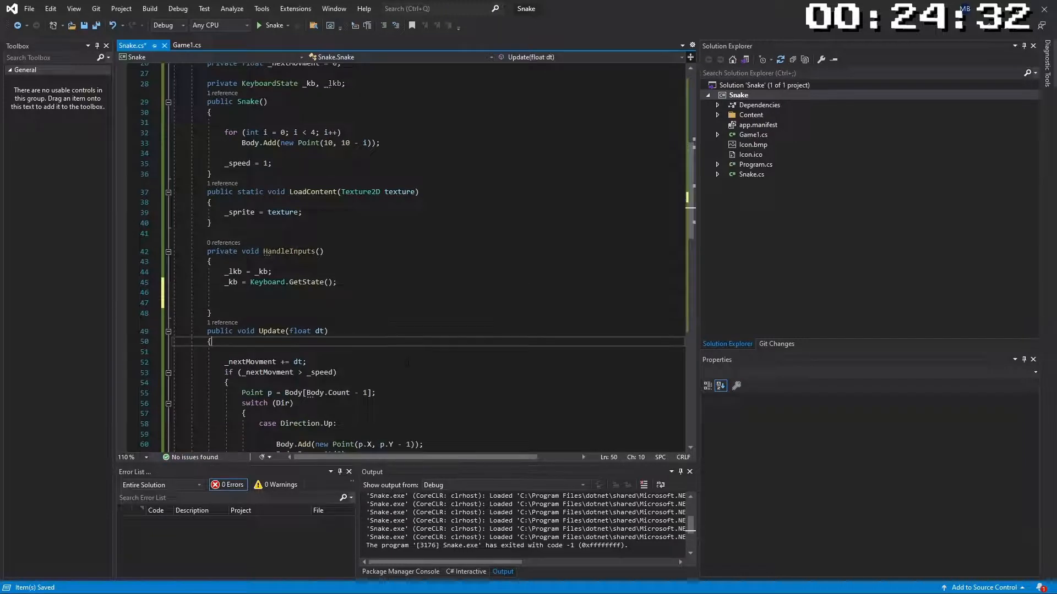
Call HandleInputs() in Update by accepting the IntelliSense suggestion
{"action": "type", "text": "hand"}
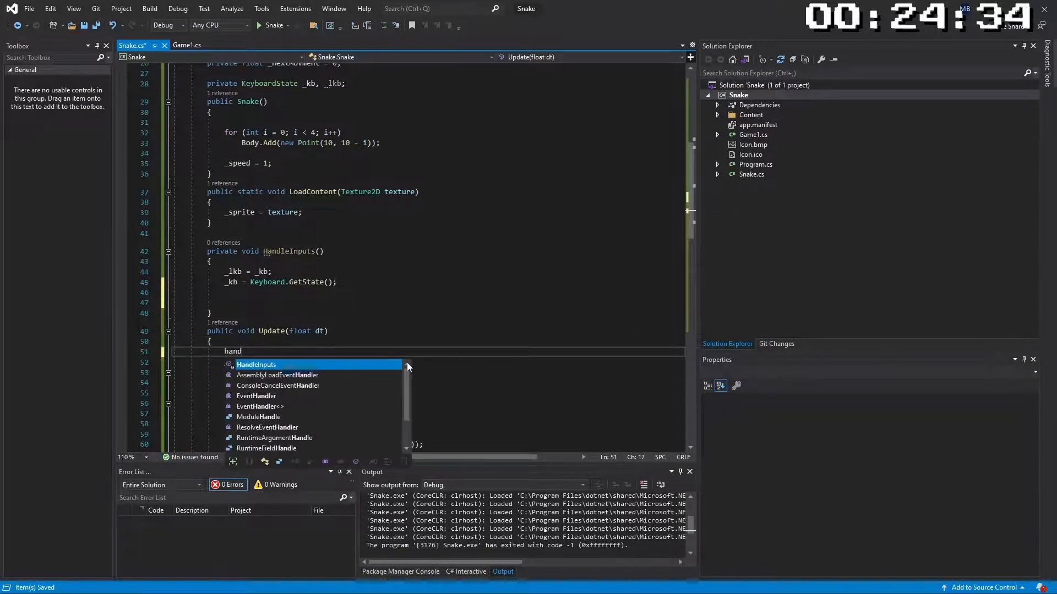
{"action": "key", "text": "Tab"}
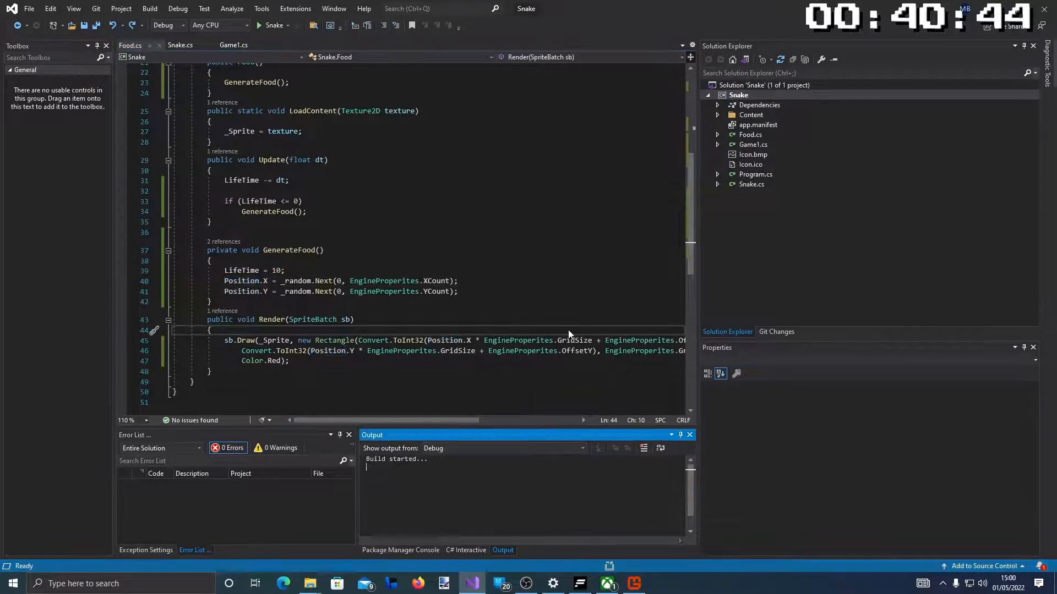
Play the game to a Game Over score of 430, then restart a new round with Space
{"action": "left_click", "coordinate": [258, 25]}
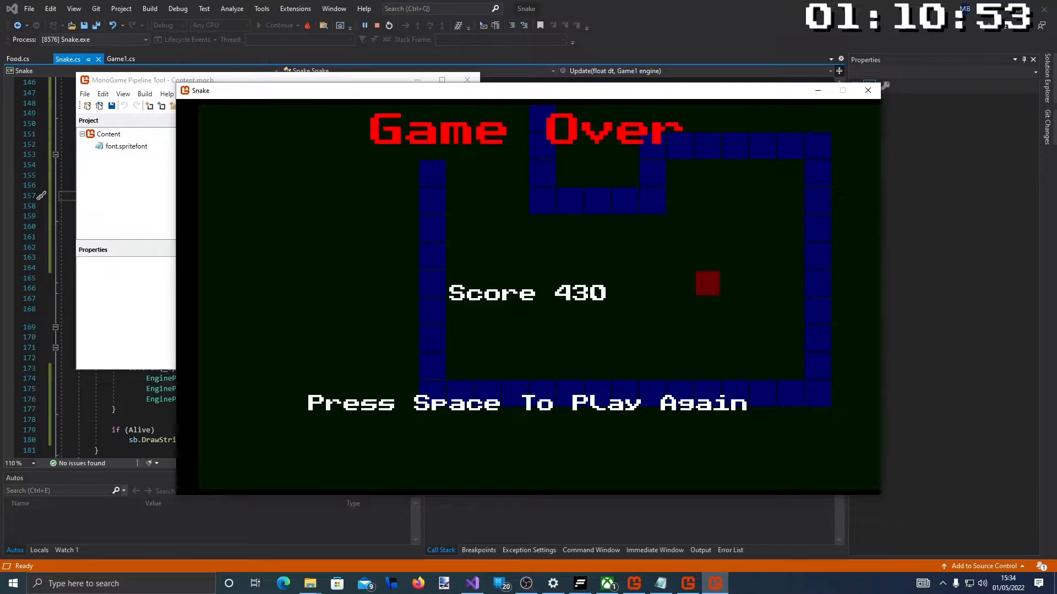
{"action": "key", "text": "space"}
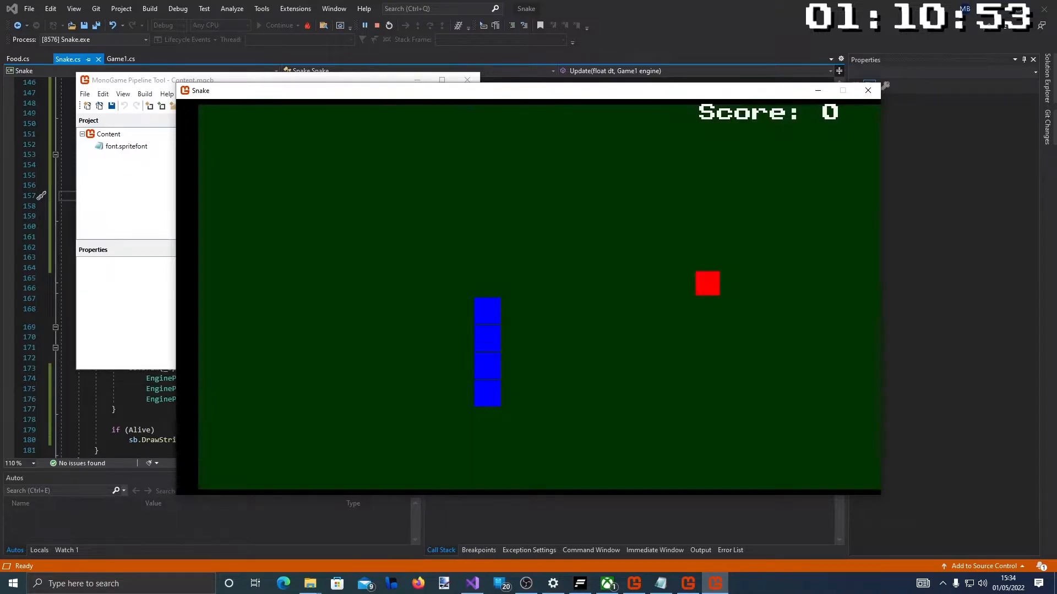